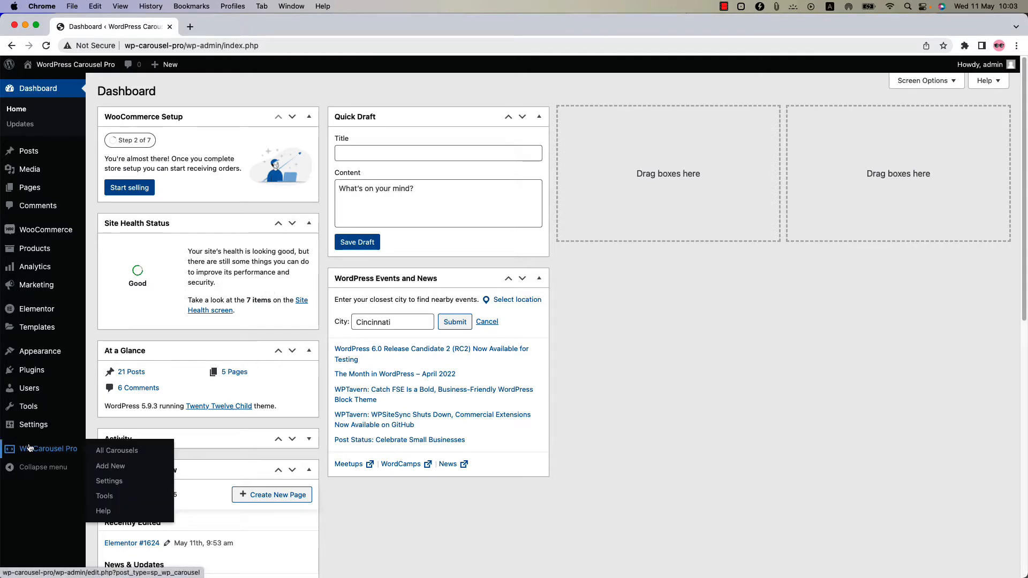
{"action": "mouse_move", "coordinate": [110, 465]}
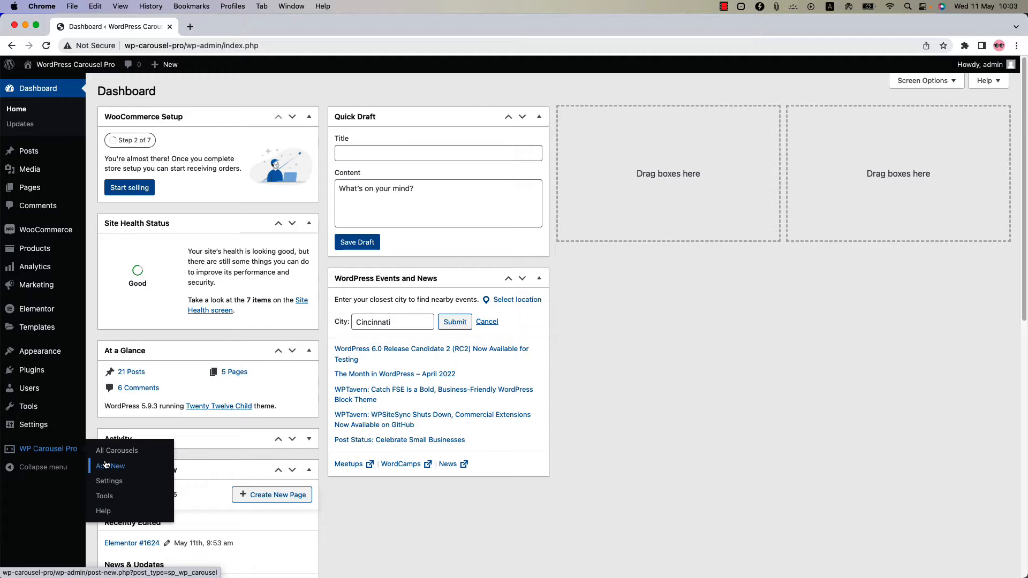
From All Carousels, add a new carousel and title it 'Test'
{"action": "left_click", "coordinate": [116, 450]}
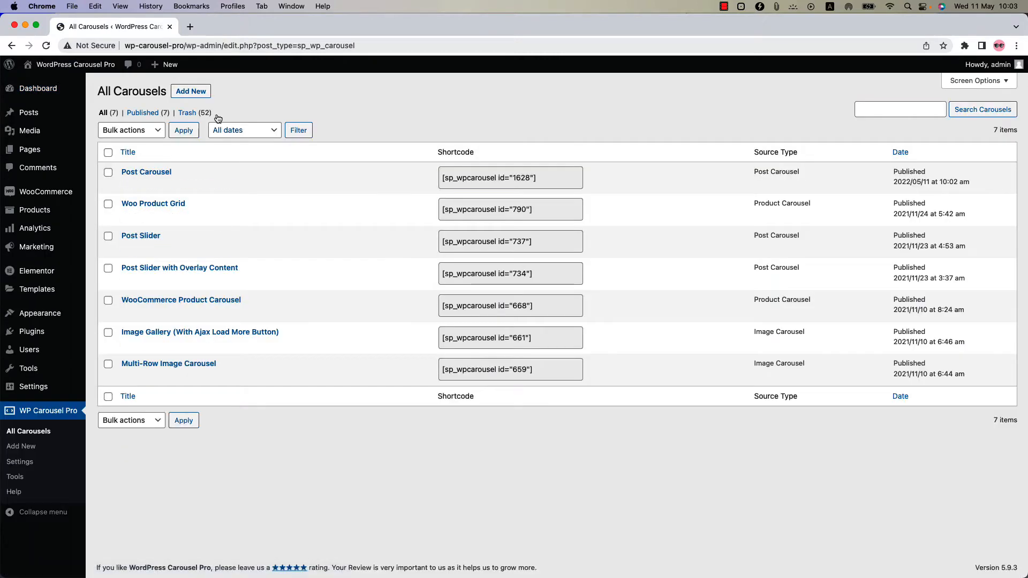
{"action": "left_click", "coordinate": [191, 90]}
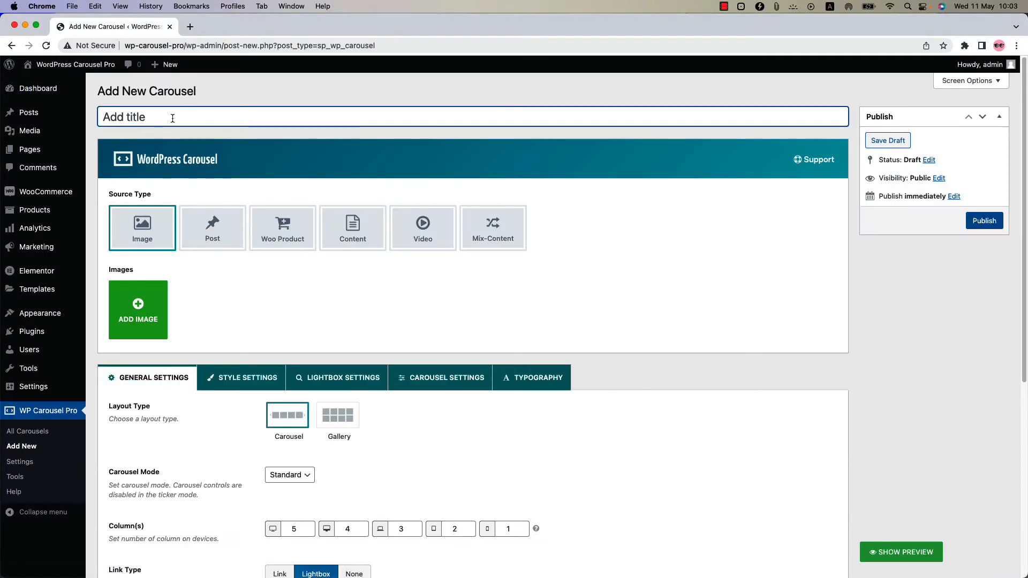
{"action": "type", "text": "Test"}
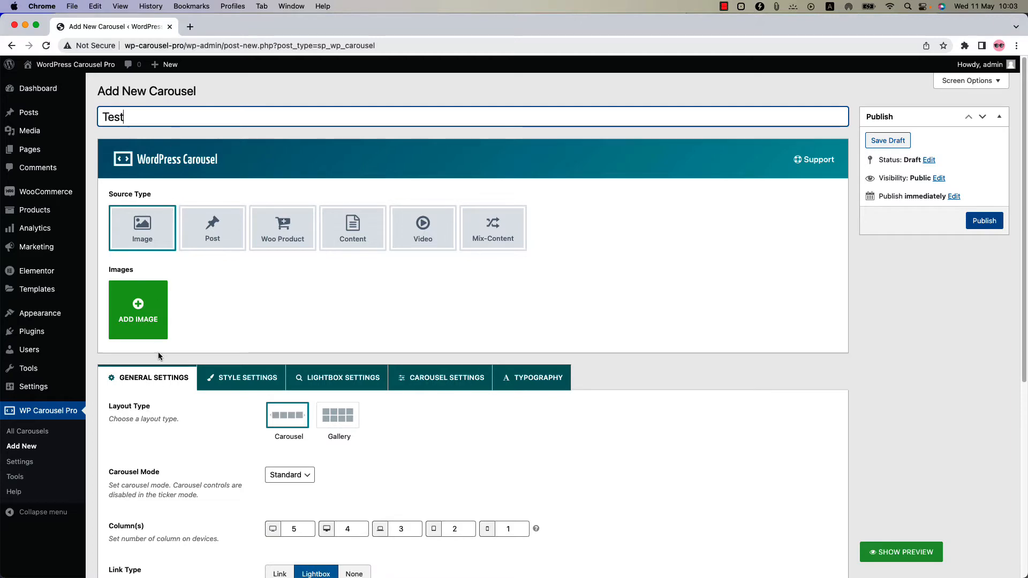
{"action": "mouse_move", "coordinate": [388, 381]}
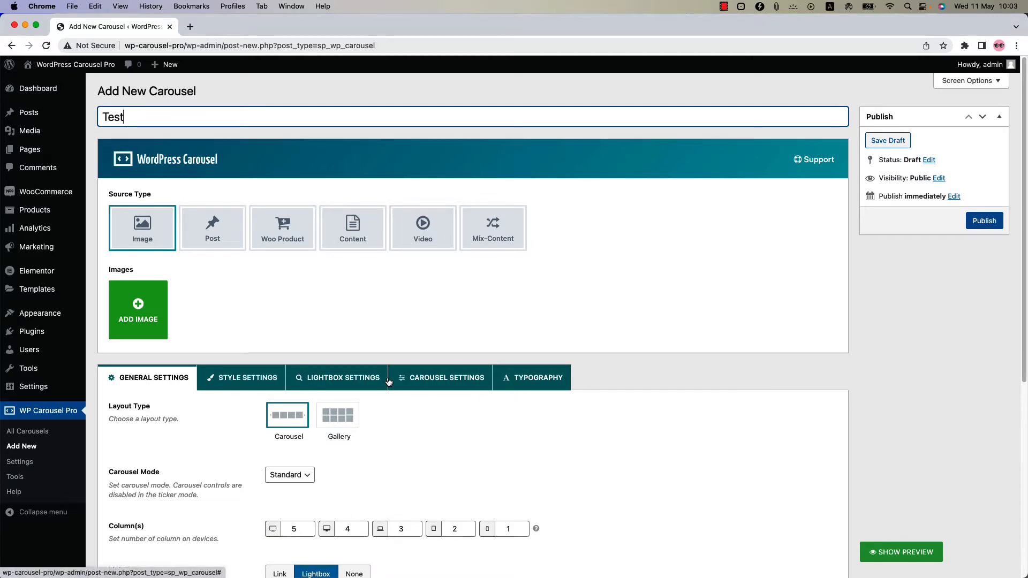
{"action": "mouse_move", "coordinate": [532, 380]}
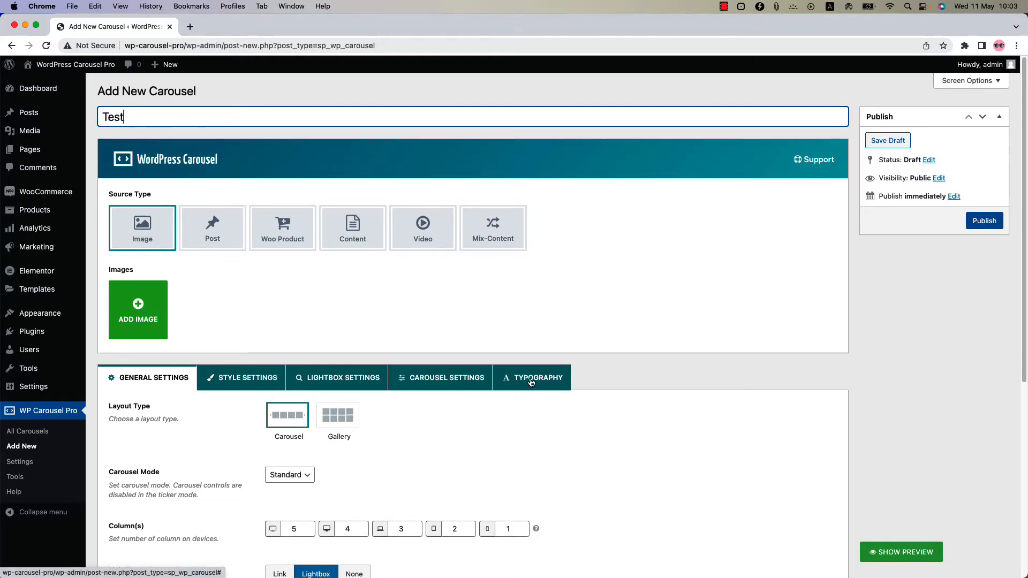
Insert seven media-library images into the Test carousel as a new gallery
{"action": "left_click", "coordinate": [138, 310]}
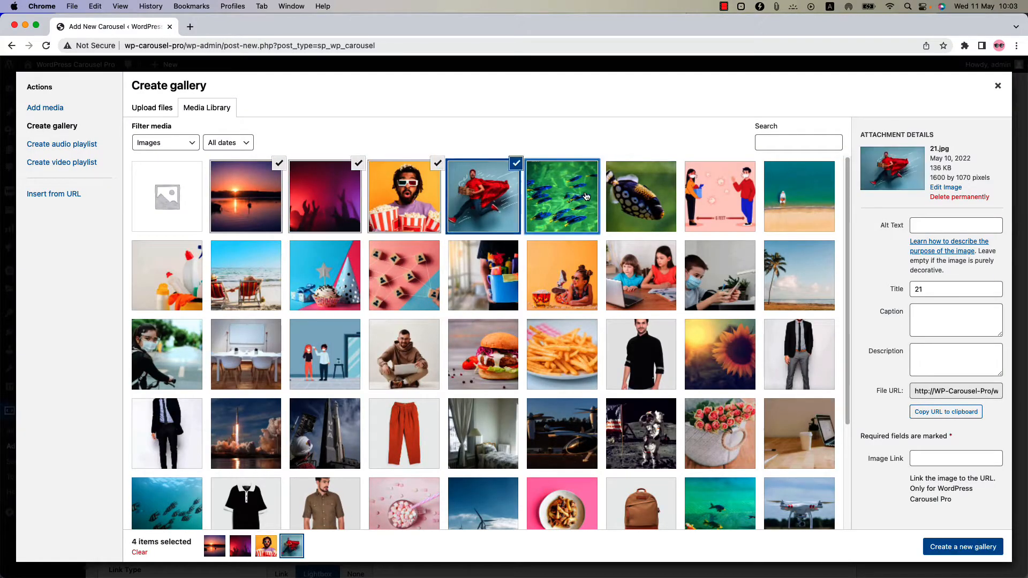
{"action": "left_click", "coordinate": [963, 546]}
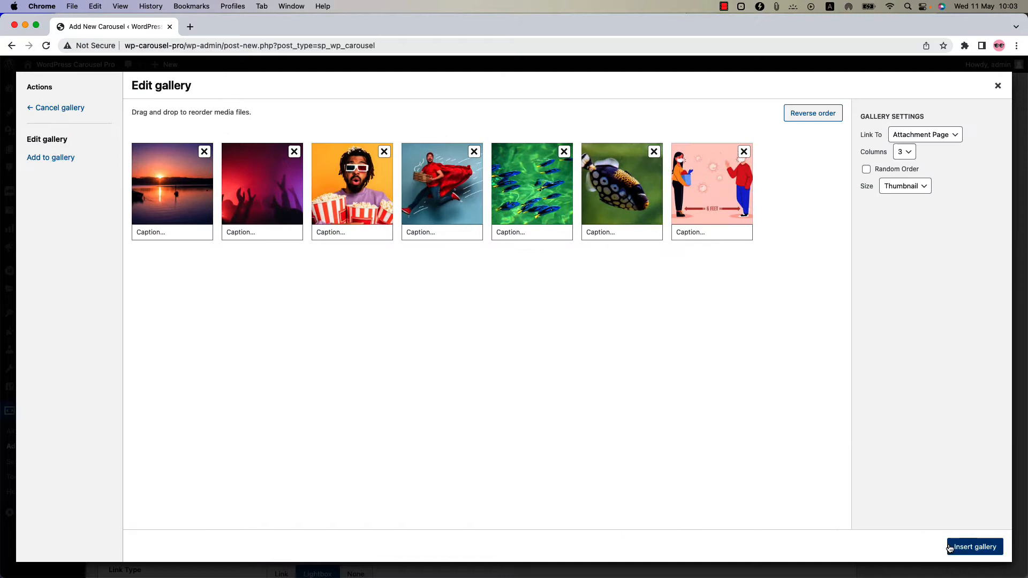
{"action": "left_click", "coordinate": [974, 546]}
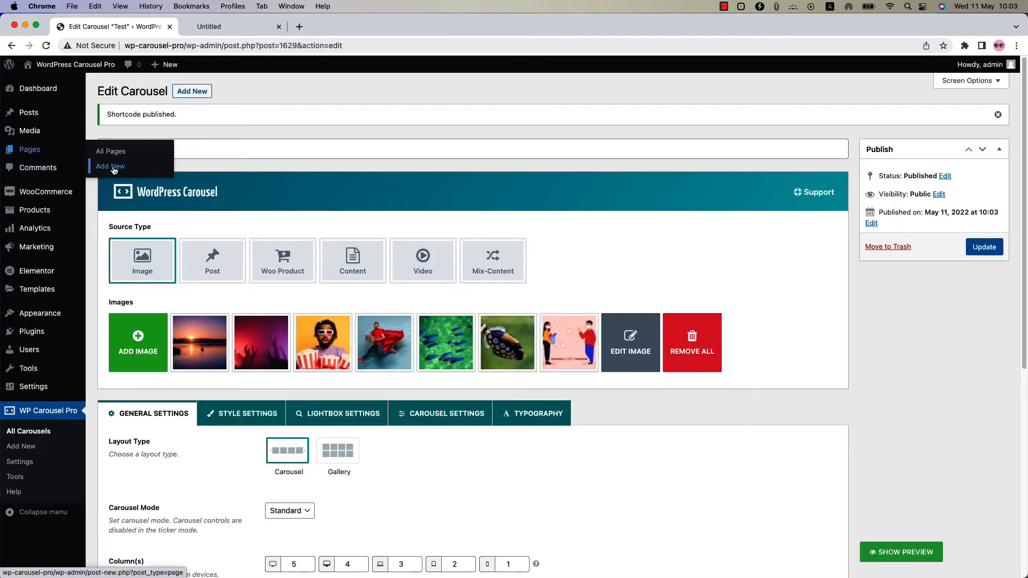
Create a new untitled page via Pages > Add New in a separate tab
{"action": "left_click", "coordinate": [110, 166]}
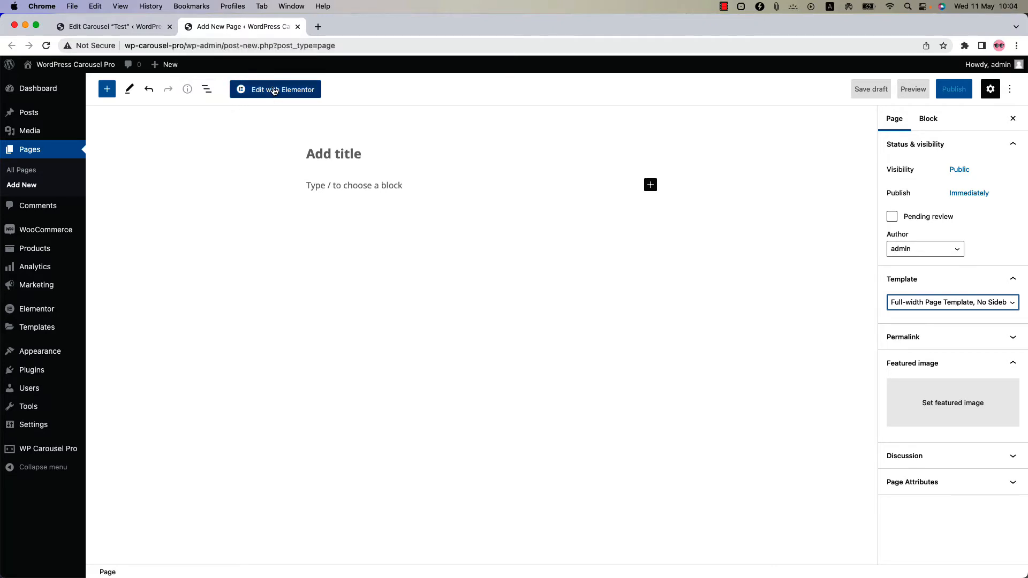
Show the Test carousel on the page in Elementor and copy the Post Carousel shortcode
{"action": "left_click", "coordinate": [275, 89]}
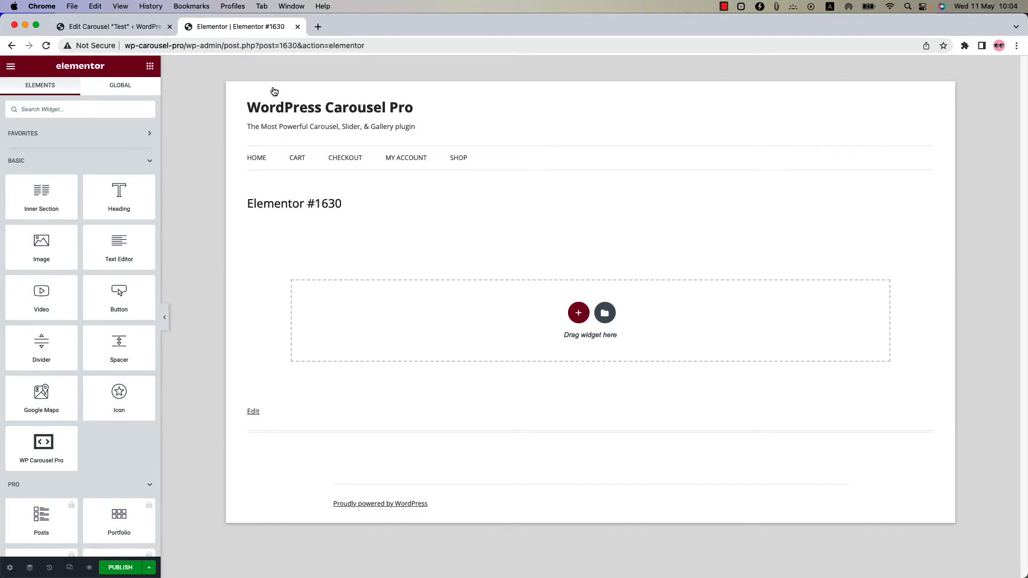
{"action": "mouse_move", "coordinate": [41, 449]}
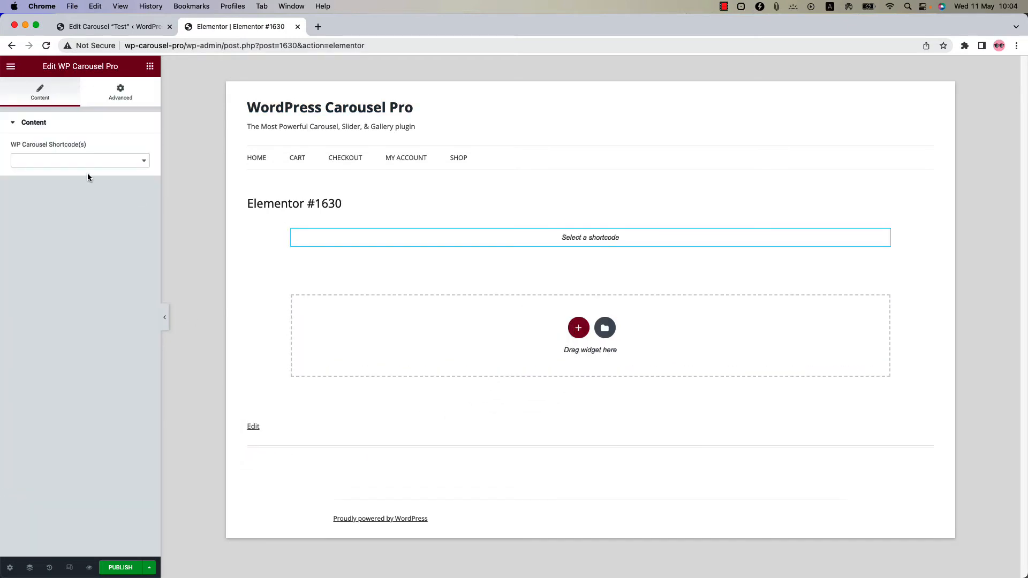
{"action": "left_click", "coordinate": [79, 160]}
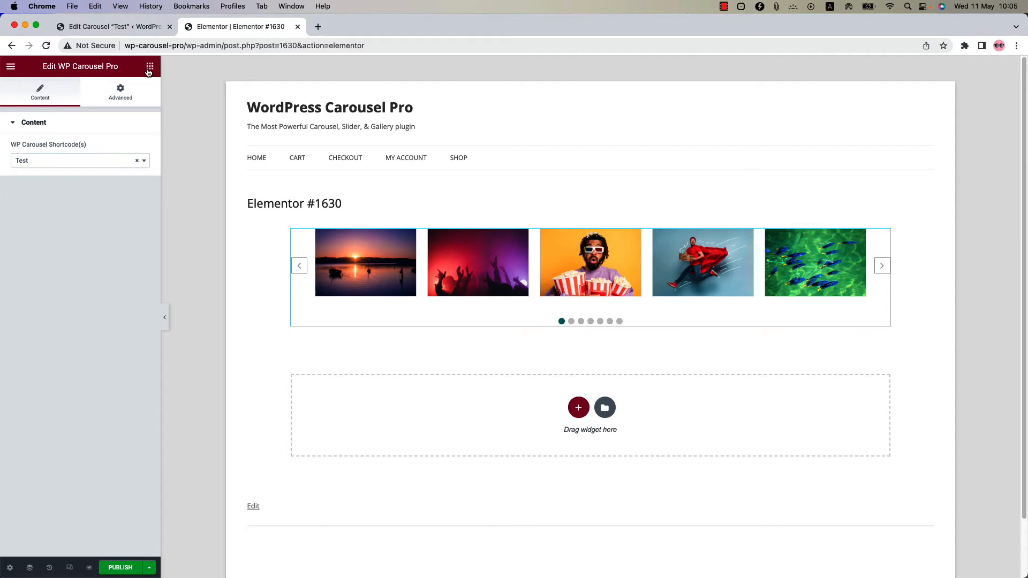
{"action": "left_click", "coordinate": [149, 67]}
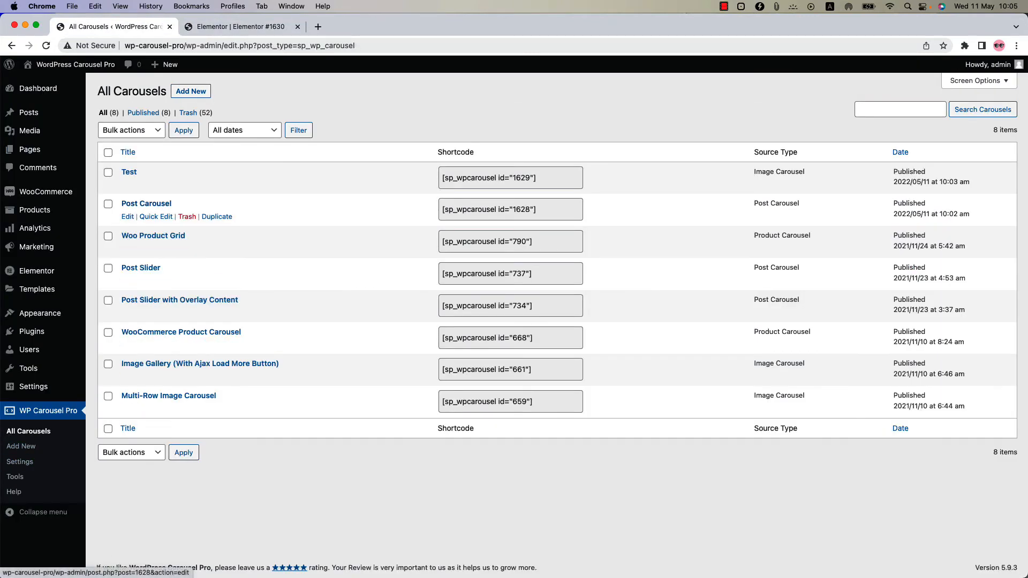
{"action": "left_click", "coordinate": [488, 209]}
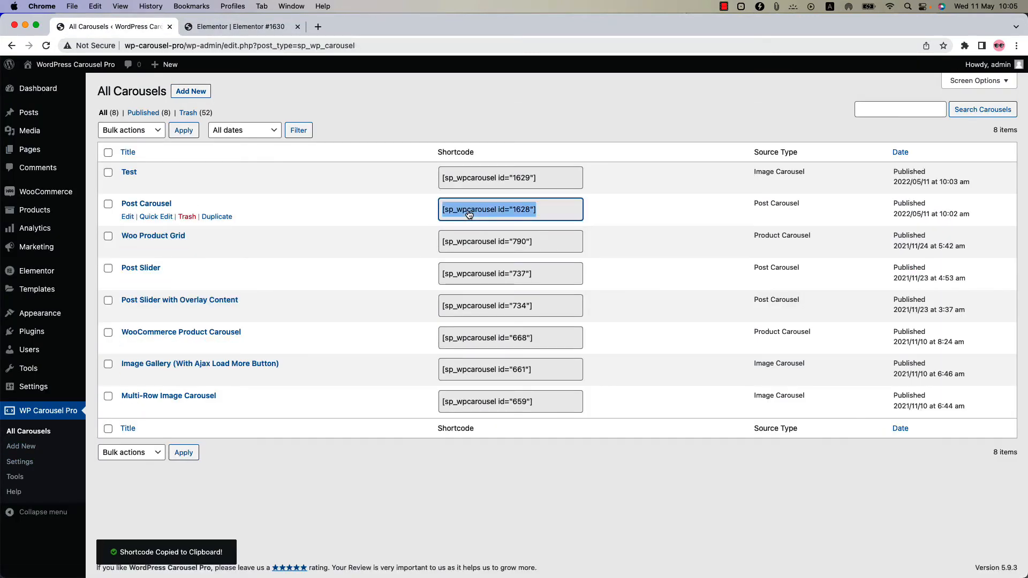
{"action": "left_click", "coordinate": [240, 27]}
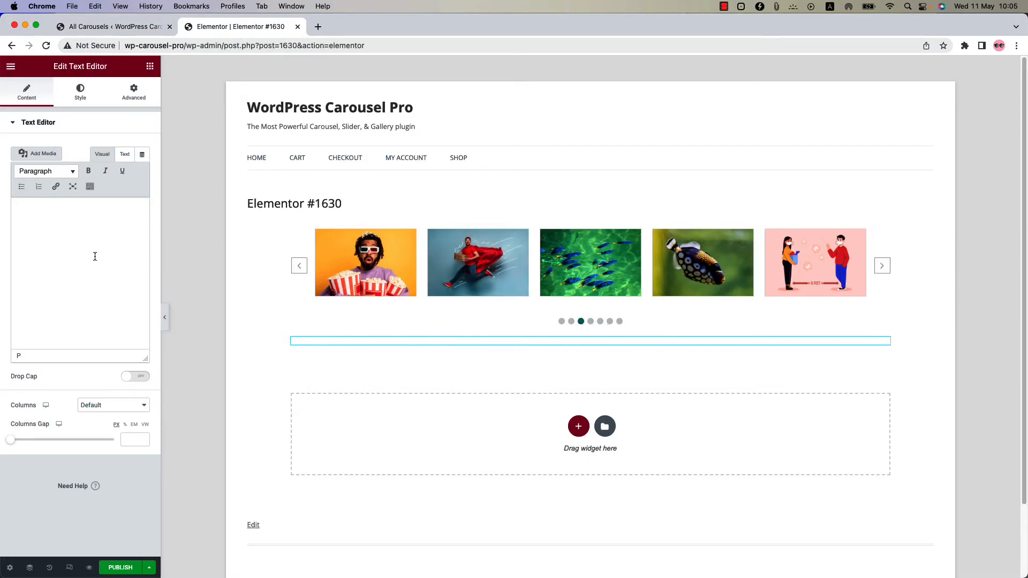
Paste [sp_wpcarousel id="1628"] into the text block, publish, and view the live page
{"action": "type", "text": "[sp_wpcarousel id=\"1628\"]"}
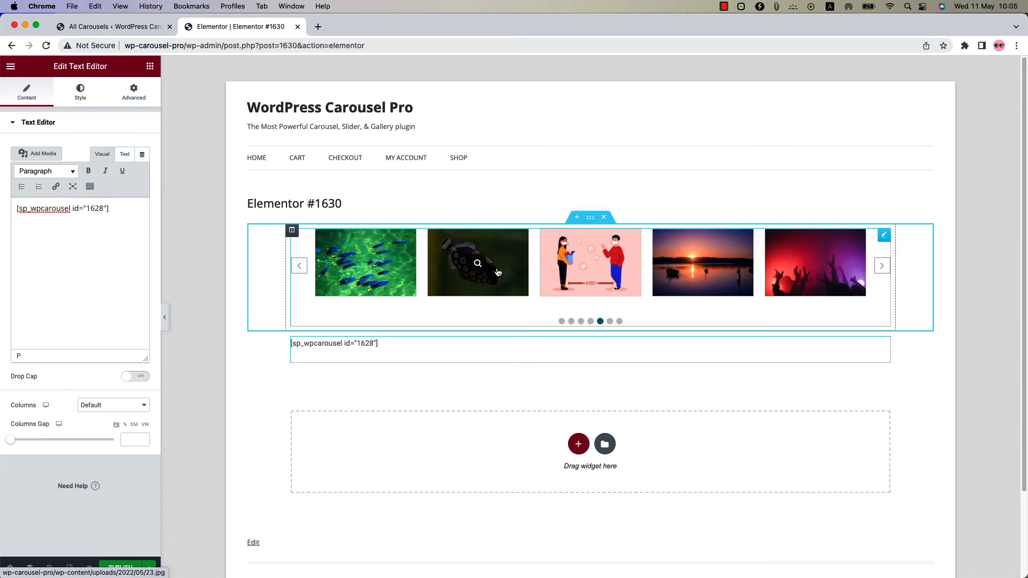
{"action": "left_click", "coordinate": [120, 567]}
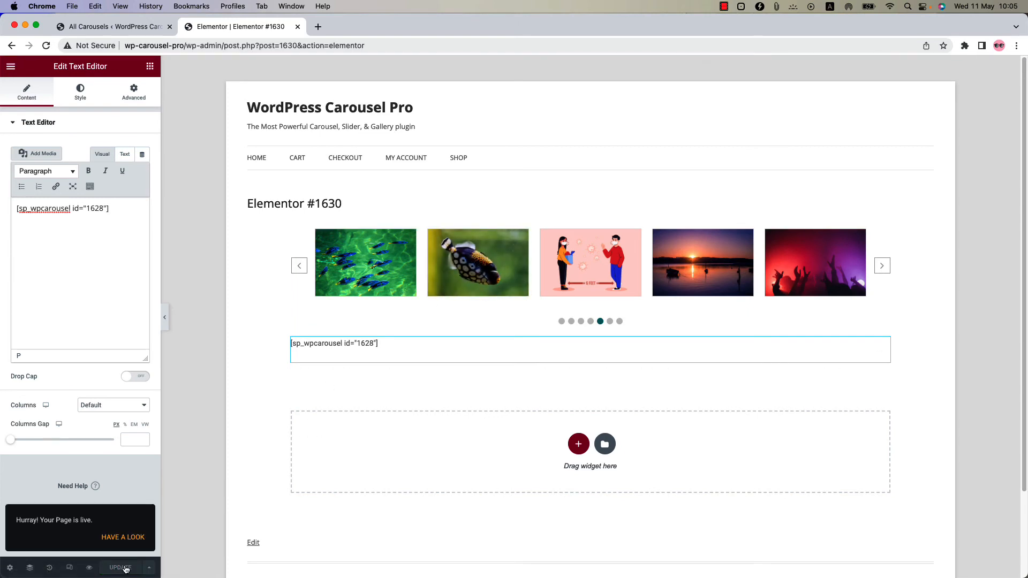
{"action": "left_click", "coordinate": [123, 538]}
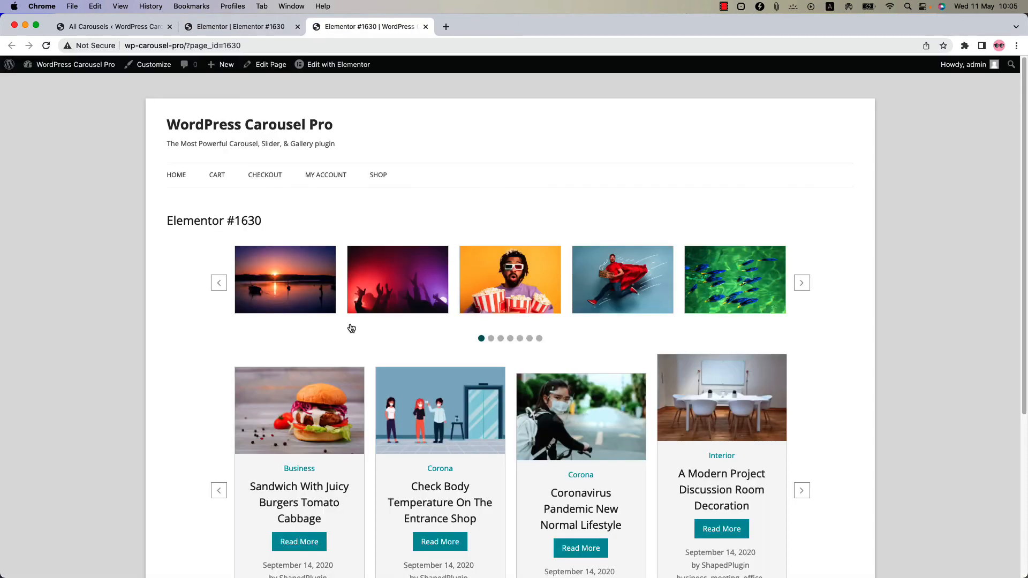
{"action": "scroll", "scroll_direction": "down", "scroll_amount": 3}
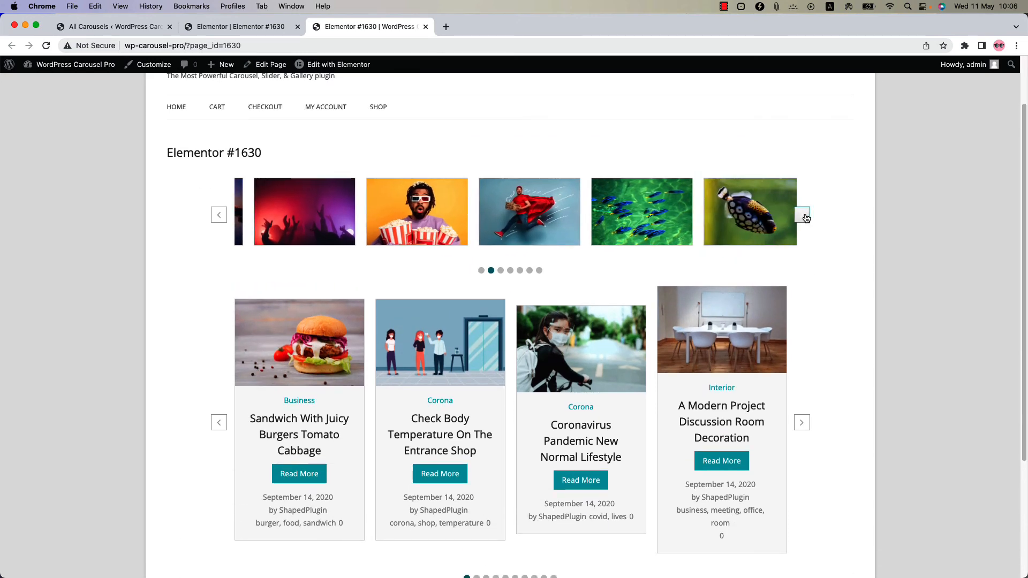
{"action": "left_click", "coordinate": [803, 423]}
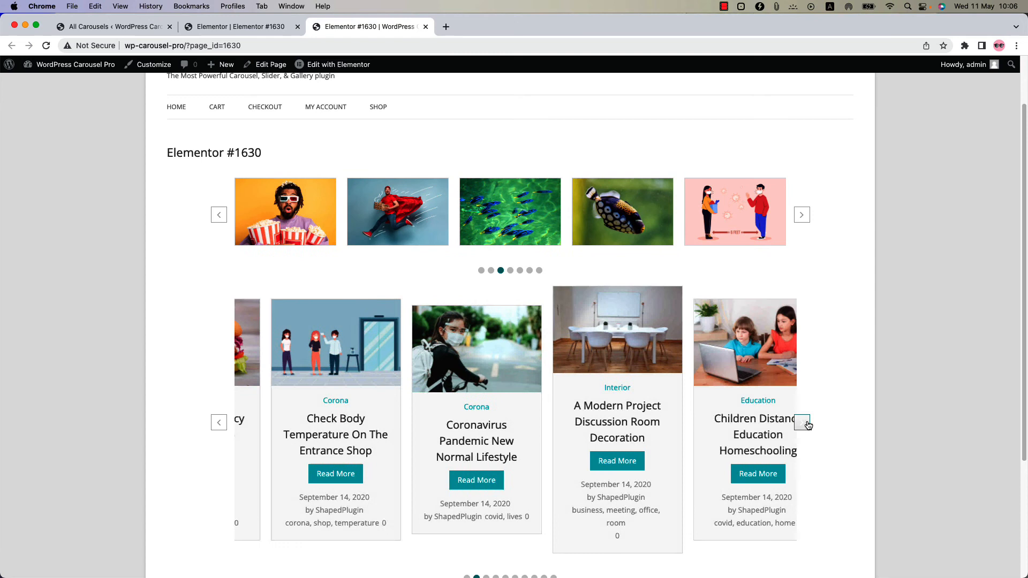
{"action": "left_click", "coordinate": [803, 422]}
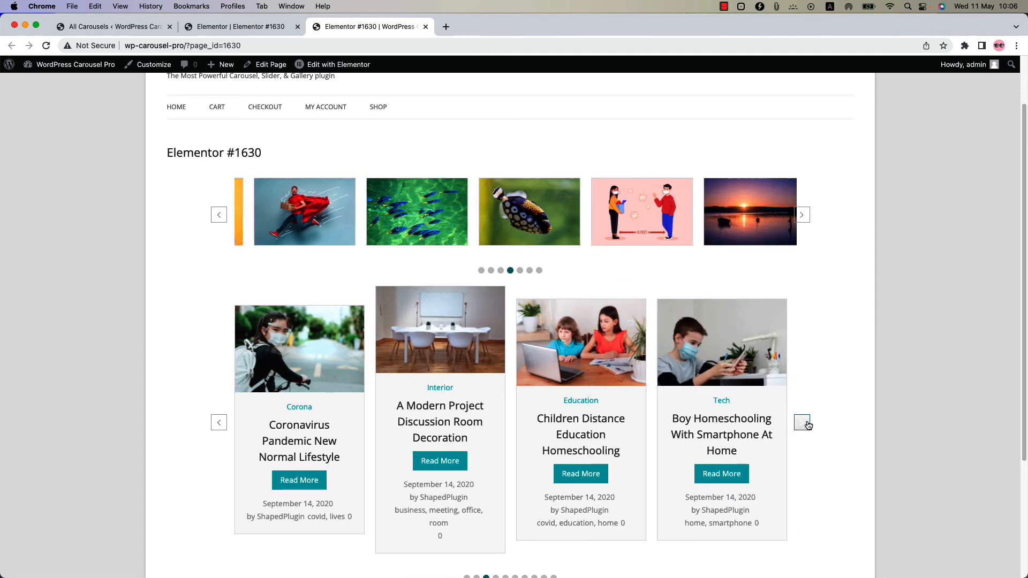
{"action": "left_click", "coordinate": [801, 214]}
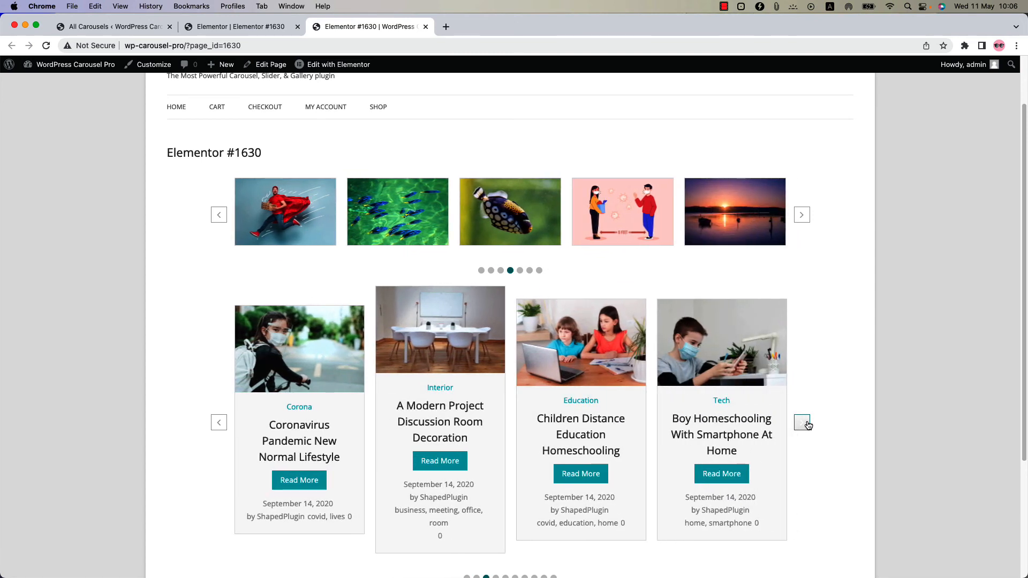
{"action": "left_click", "coordinate": [802, 215]}
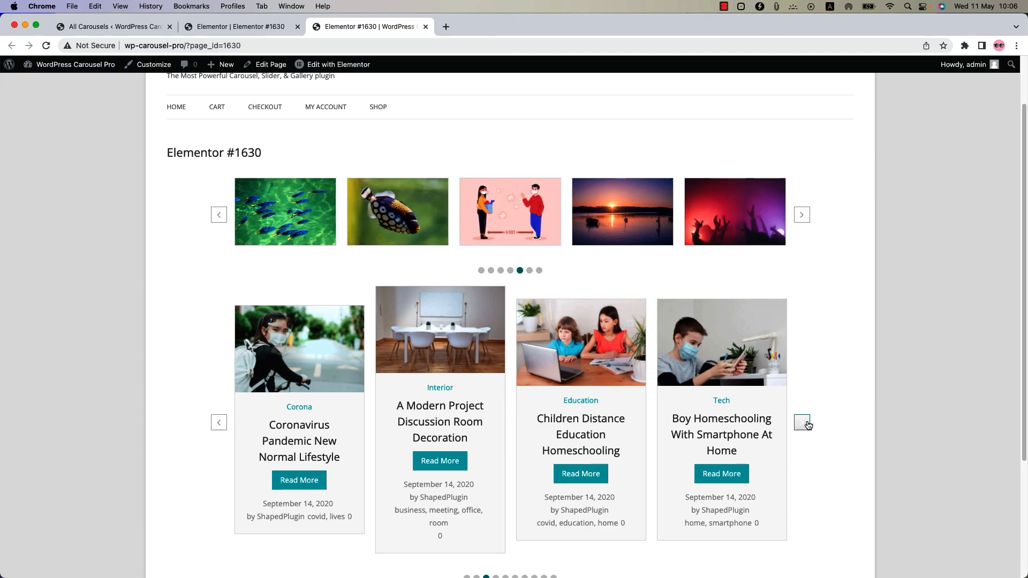
{"action": "left_click", "coordinate": [801, 214]}
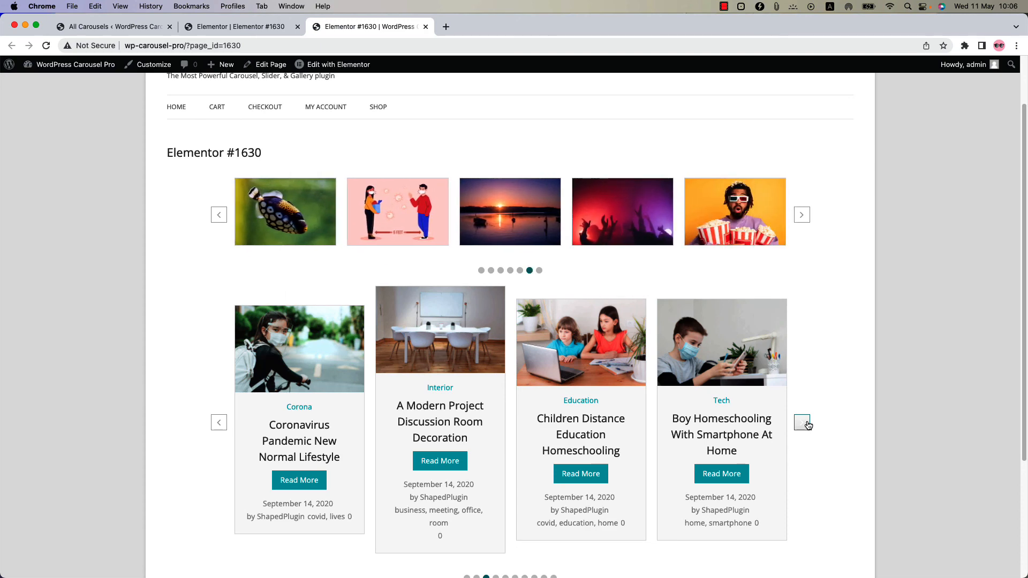